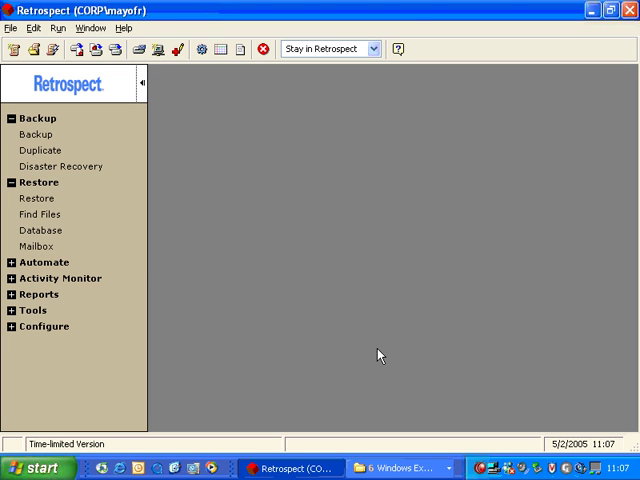
{"action": "mouse_move", "coordinate": [392, 328]}
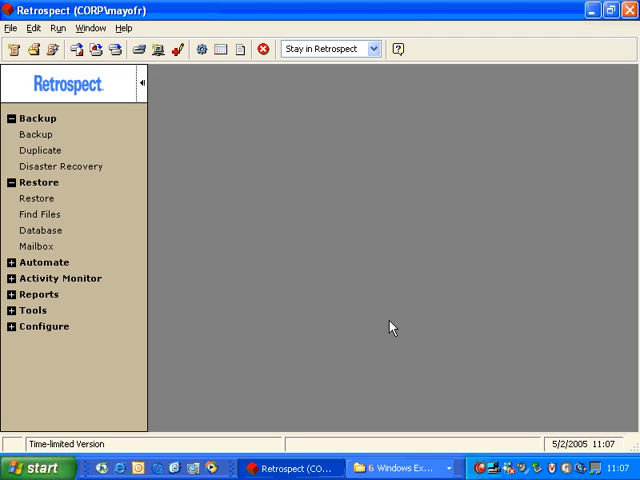
{"action": "mouse_move", "coordinate": [110, 128]}
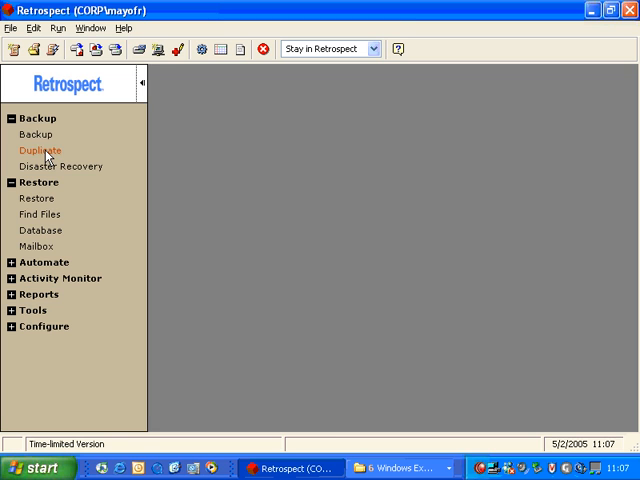
Step: Start an immediate duplicate with Local Disk (C:) > Dell as its source
{"action": "left_click", "coordinate": [40, 150]}
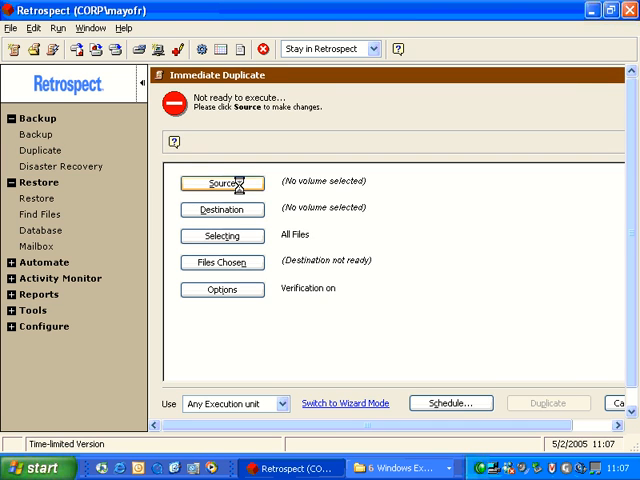
{"action": "left_click", "coordinate": [220, 182]}
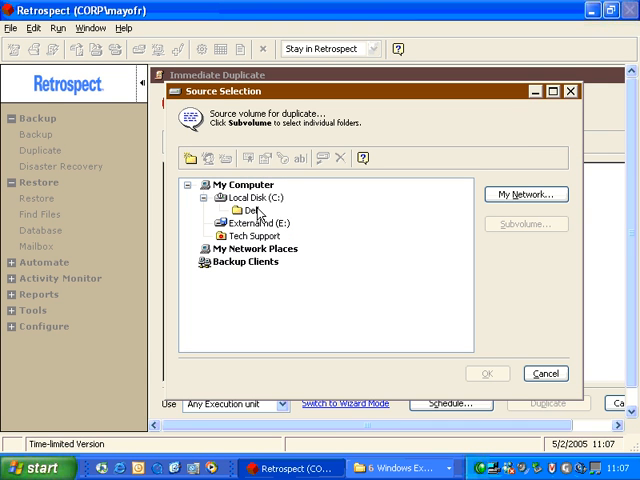
{"action": "left_click", "coordinate": [252, 208]}
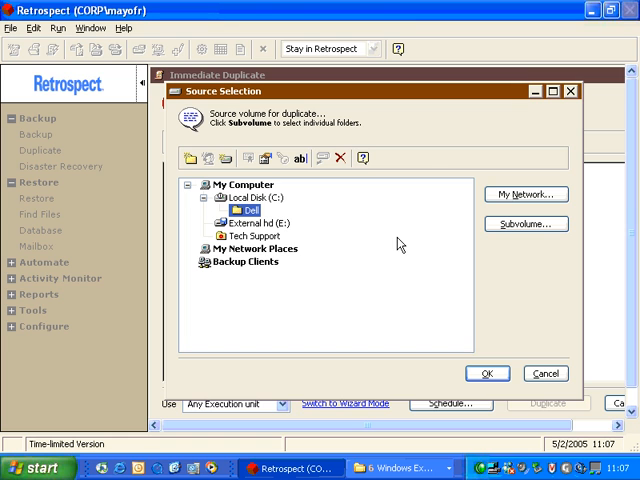
{"action": "left_click", "coordinate": [248, 196]}
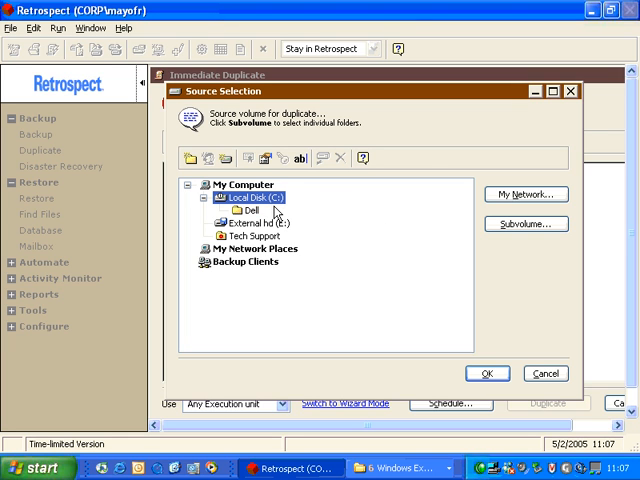
{"action": "mouse_move", "coordinate": [256, 212]}
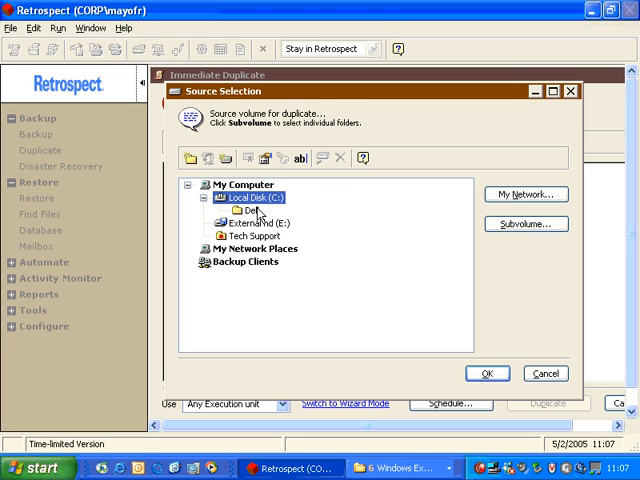
{"action": "left_click", "coordinate": [248, 210]}
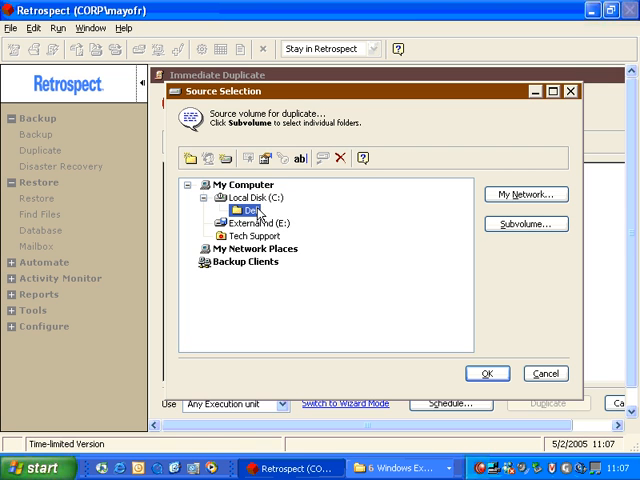
{"action": "left_click", "coordinate": [544, 372]}
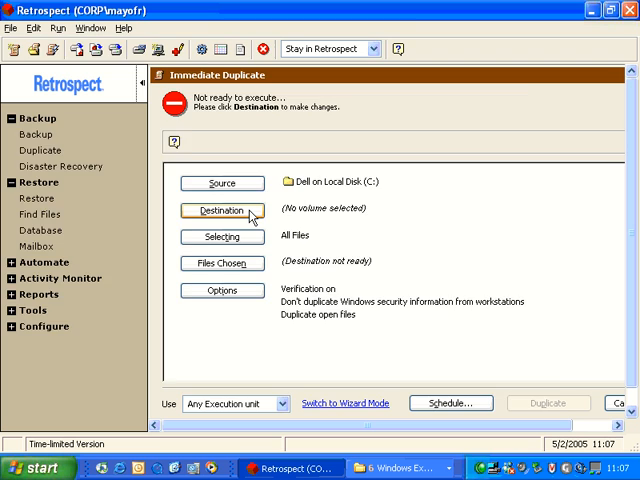
Step: Choose Local Disk (C:) as the destination and begin defining a subvolume on it
{"action": "left_click", "coordinate": [222, 210]}
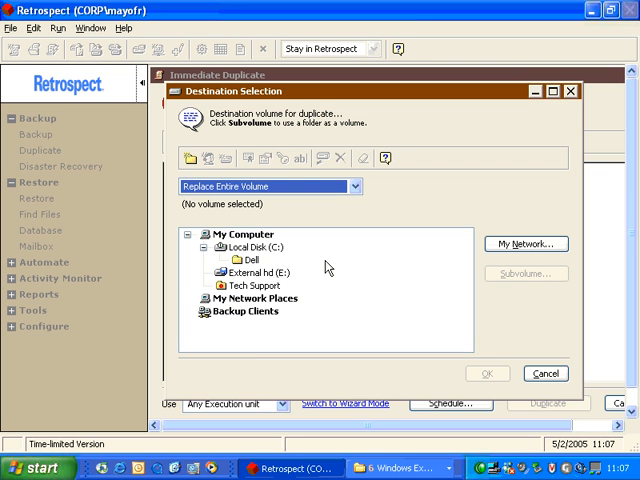
{"action": "left_click", "coordinate": [244, 272]}
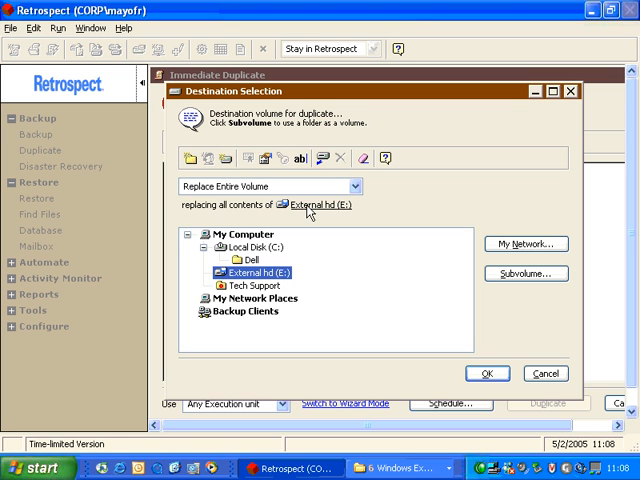
{"action": "mouse_move", "coordinate": [318, 204]}
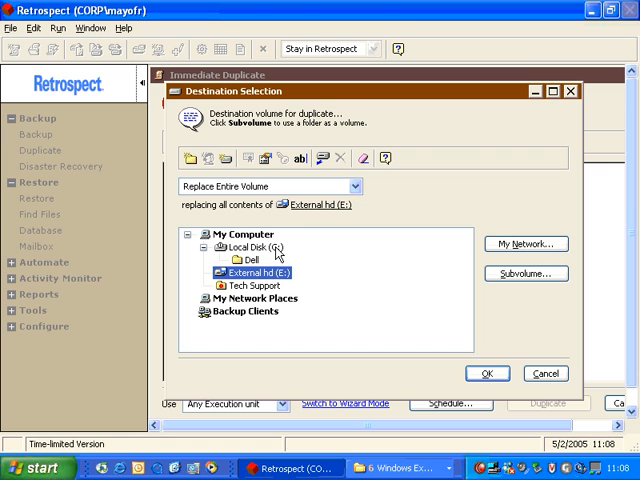
{"action": "left_click", "coordinate": [256, 246]}
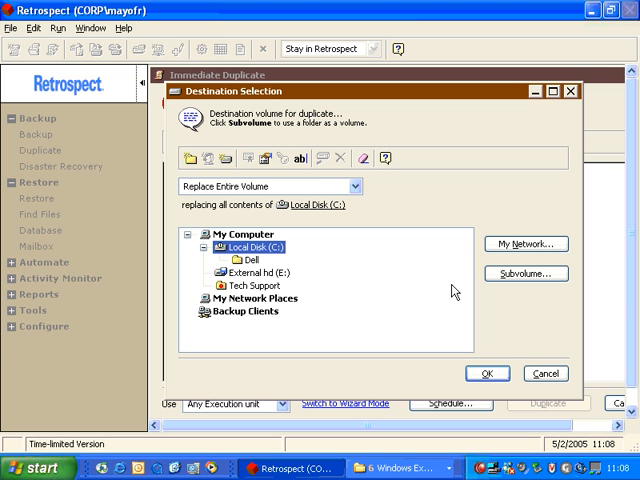
{"action": "left_click", "coordinate": [524, 272]}
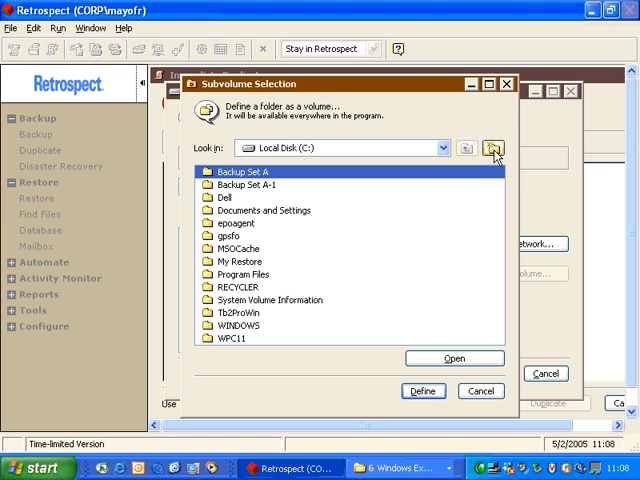
Step: Create the My Copy folder as the destination subvolume, set to replace all contents
{"action": "left_click", "coordinate": [490, 146]}
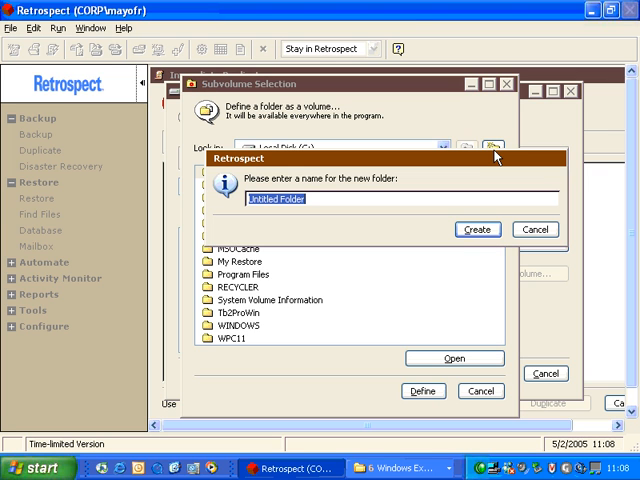
{"action": "type", "text": "My Cop"}
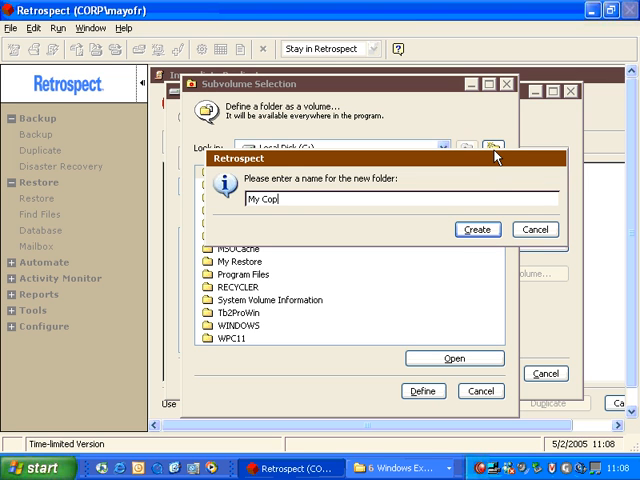
{"action": "left_click", "coordinate": [476, 228]}
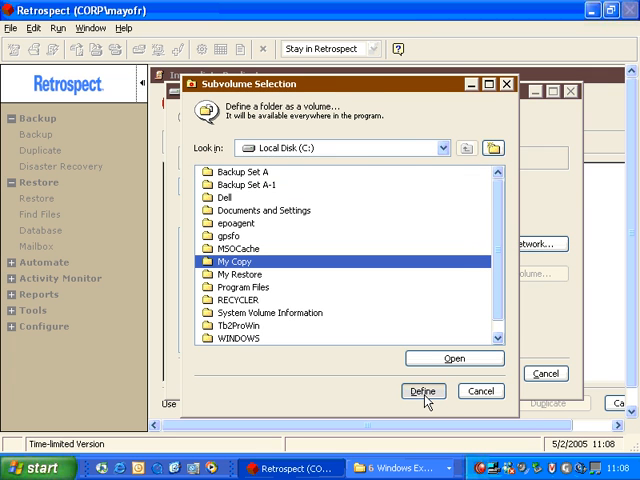
{"action": "left_click", "coordinate": [422, 390]}
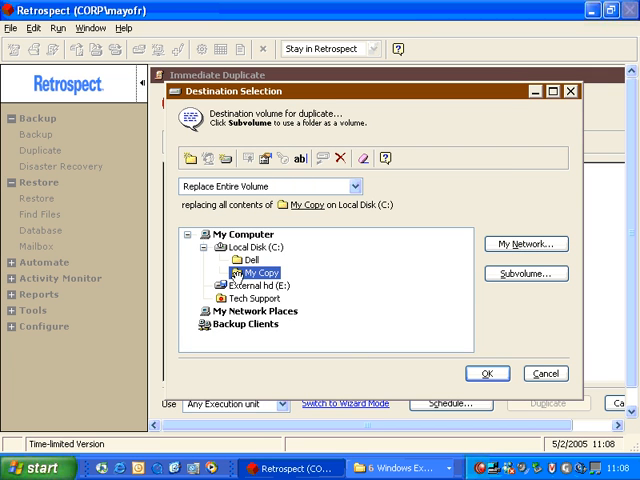
{"action": "left_click", "coordinate": [488, 374]}
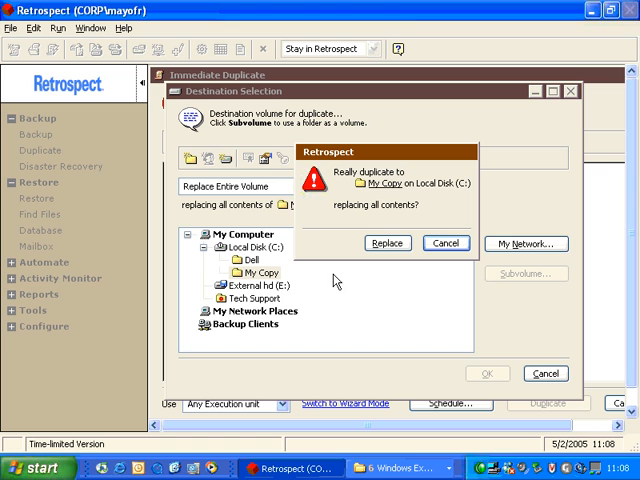
{"action": "mouse_move", "coordinate": [358, 288]}
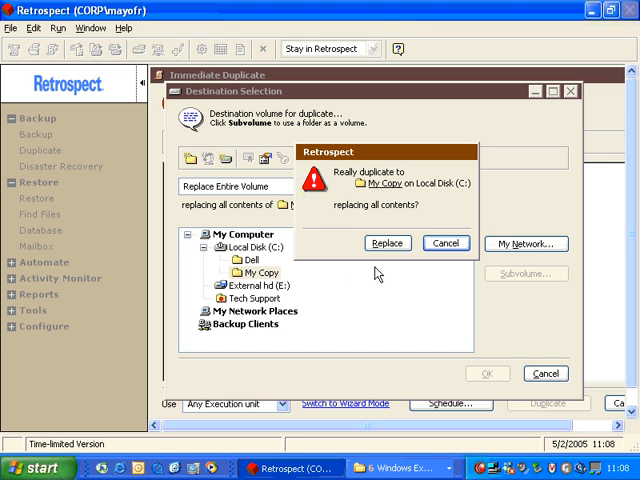
{"action": "left_click", "coordinate": [388, 244]}
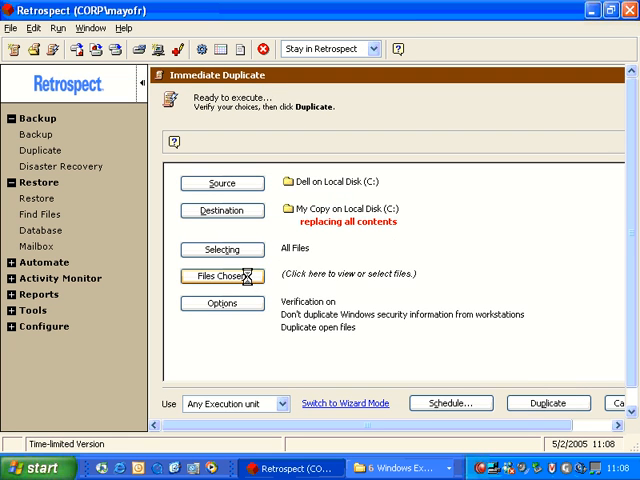
Step: Review the 172 Dell files chosen, including Drivers, and start the duplicate to My Copy
{"action": "left_click", "coordinate": [222, 276]}
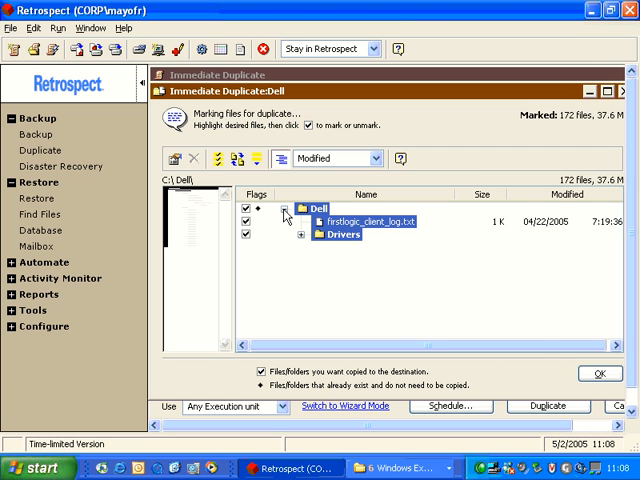
{"action": "left_click", "coordinate": [300, 234]}
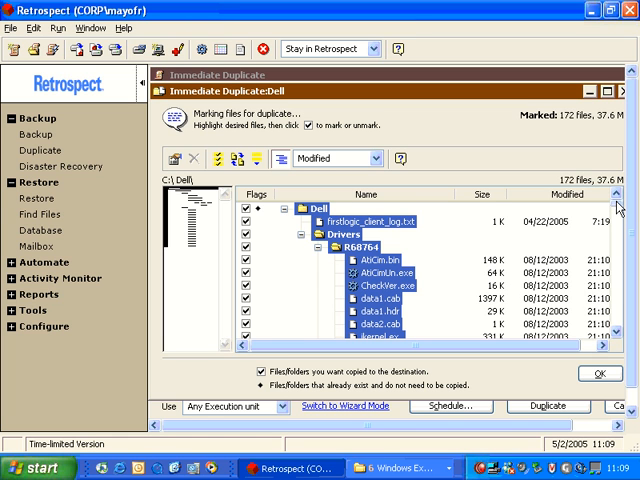
{"action": "scroll", "scroll_direction": "down", "scroll_amount": 3}
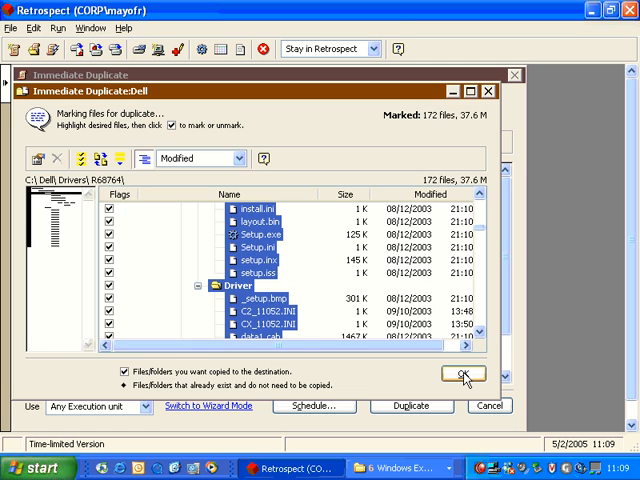
{"action": "left_click", "coordinate": [460, 376]}
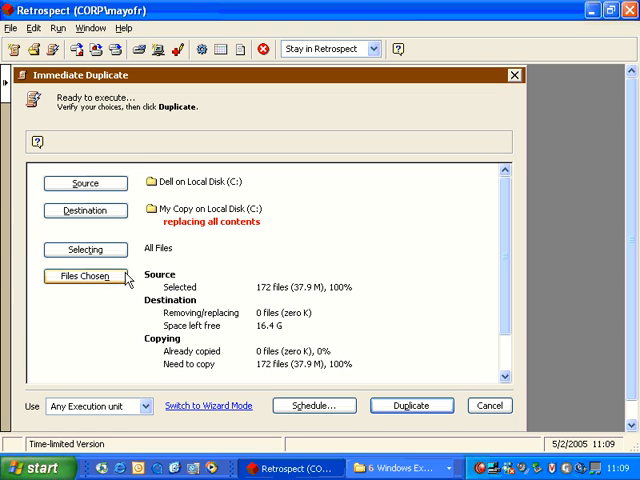
{"action": "mouse_move", "coordinate": [270, 296]}
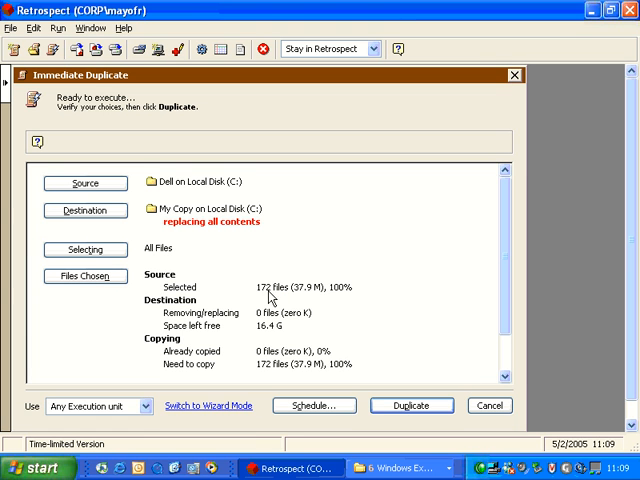
{"action": "mouse_move", "coordinate": [258, 320]}
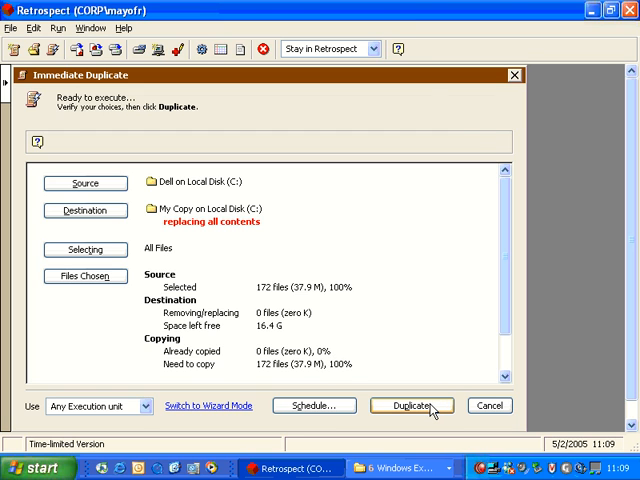
{"action": "left_click", "coordinate": [412, 406]}
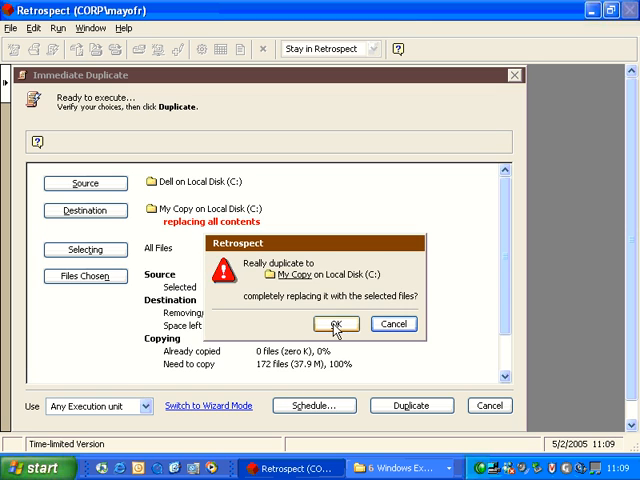
Step: Confirm replacing My Copy so the Dell folder duplicate runs to completion
{"action": "left_click", "coordinate": [336, 324]}
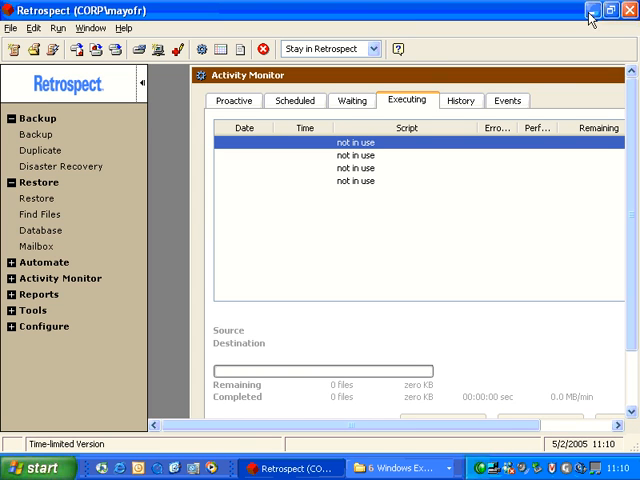
{"action": "mouse_move", "coordinate": [590, 16]}
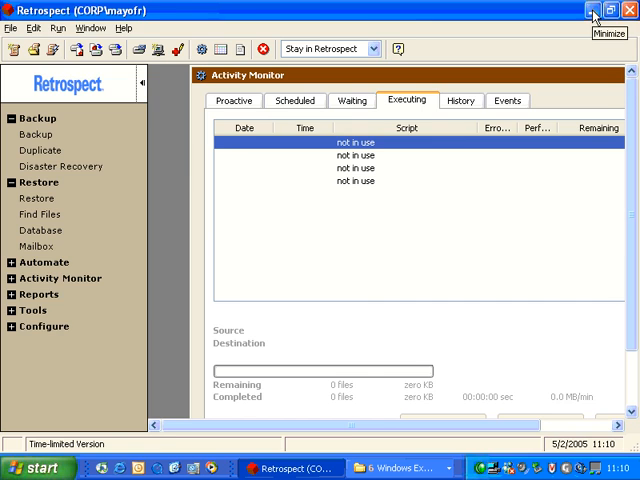
Step: Minimize Retrospect, browse My Computer > Local Disk (C:) > Dell, then close Explorer
{"action": "left_click", "coordinate": [398, 468]}
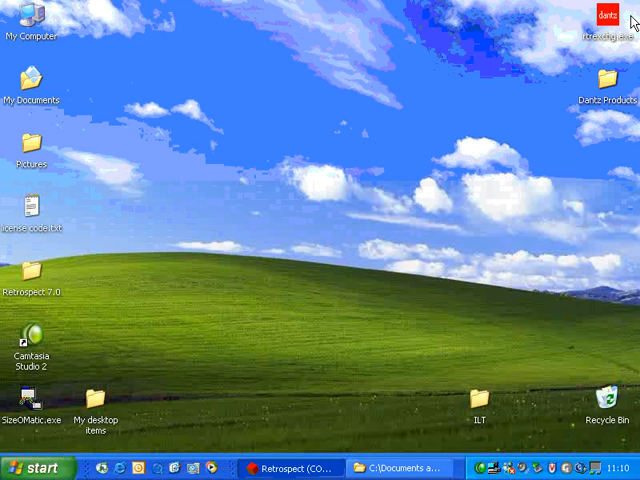
{"action": "double_click", "coordinate": [36, 20]}
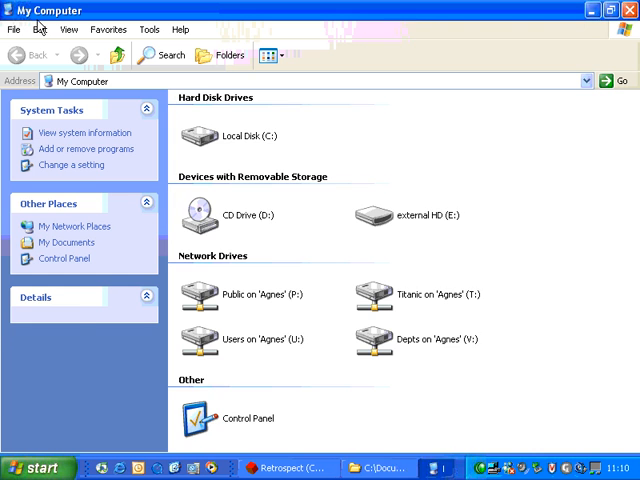
{"action": "double_click", "coordinate": [234, 136]}
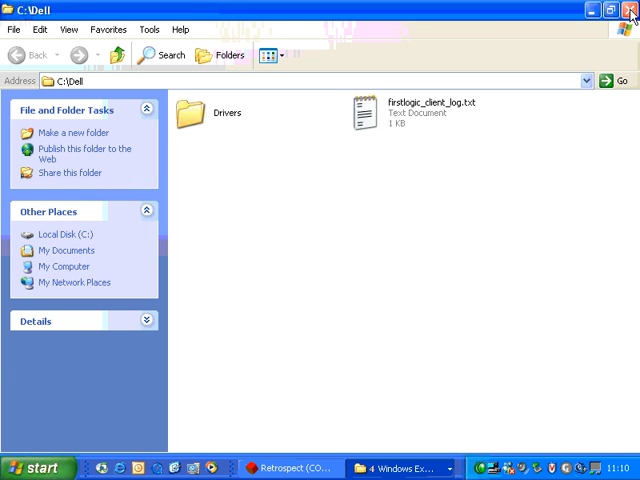
{"action": "left_click", "coordinate": [628, 12]}
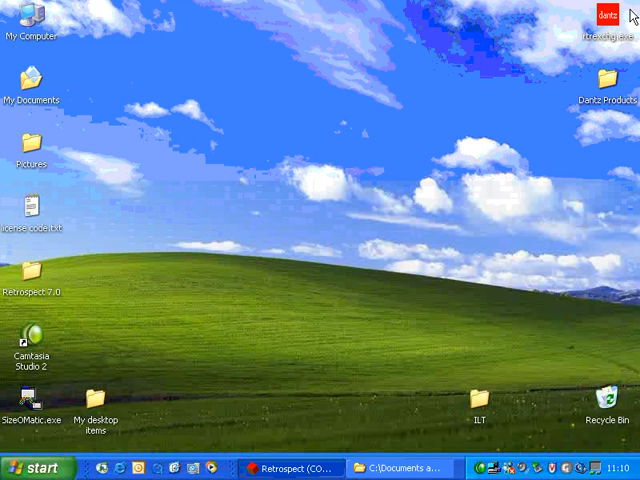
Step: Restore Retrospect and review the file list showing all 172 Dell files already copied
{"action": "left_click", "coordinate": [298, 464]}
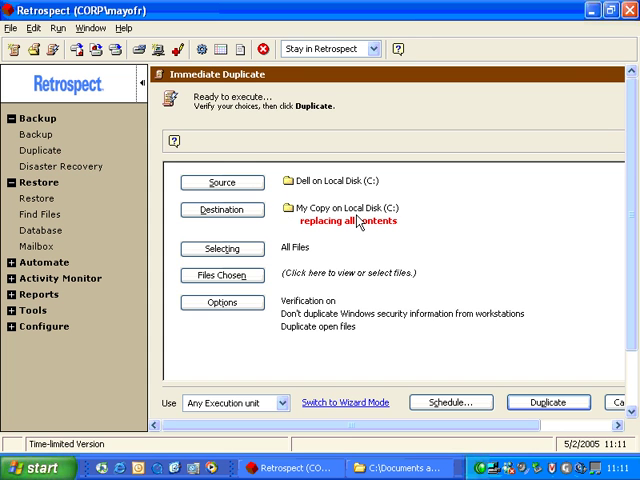
{"action": "mouse_move", "coordinate": [404, 364]}
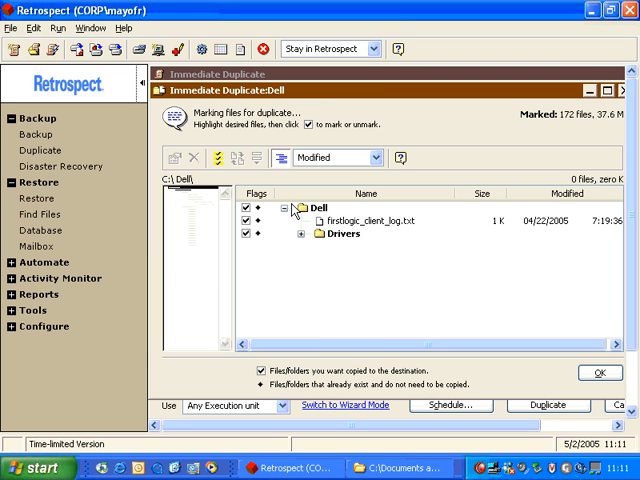
{"action": "left_click", "coordinate": [300, 232]}
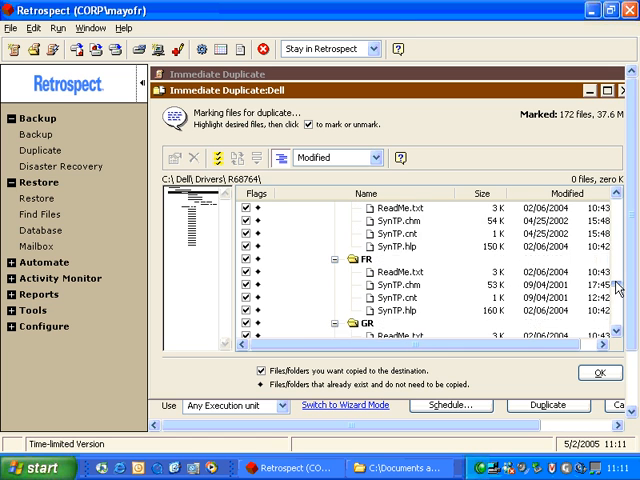
{"action": "scroll", "scroll_direction": "down", "scroll_amount": 3}
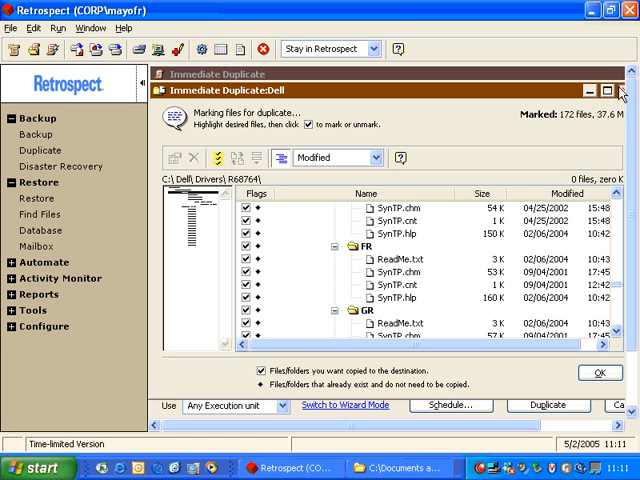
{"action": "left_click", "coordinate": [600, 372]}
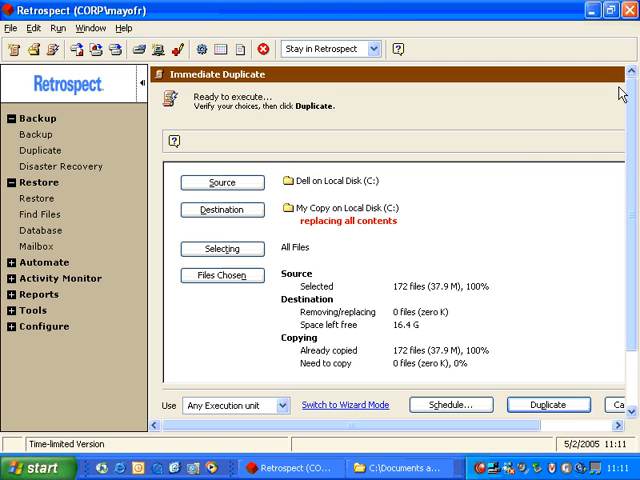
{"action": "mouse_move", "coordinate": [378, 328]}
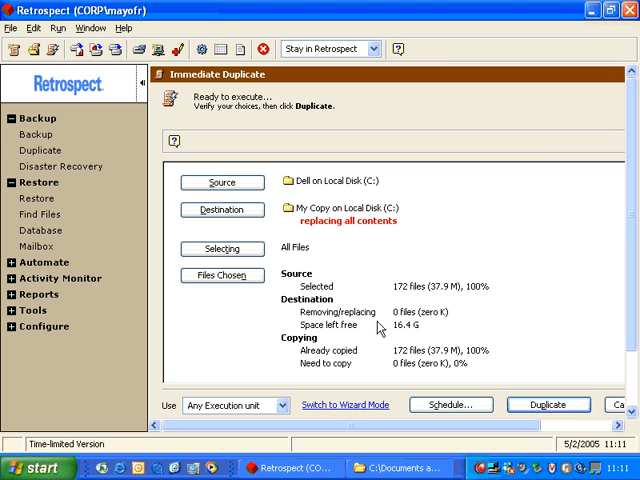
{"action": "mouse_move", "coordinate": [440, 296]}
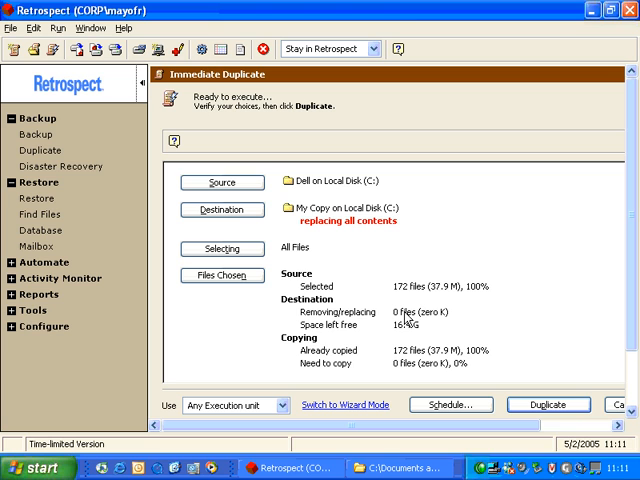
{"action": "mouse_move", "coordinate": [424, 352]}
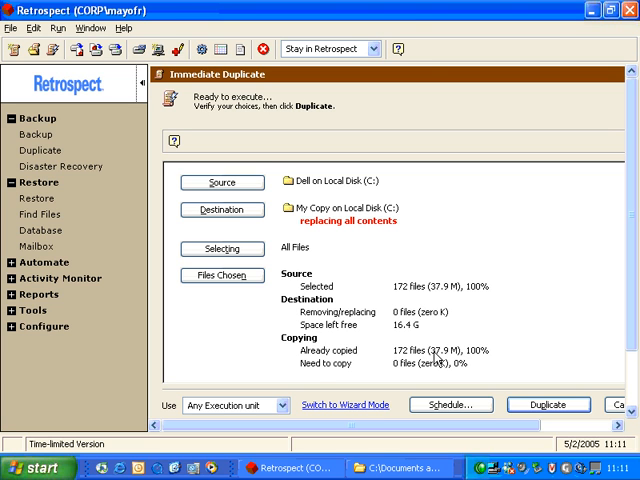
{"action": "mouse_move", "coordinate": [448, 388]}
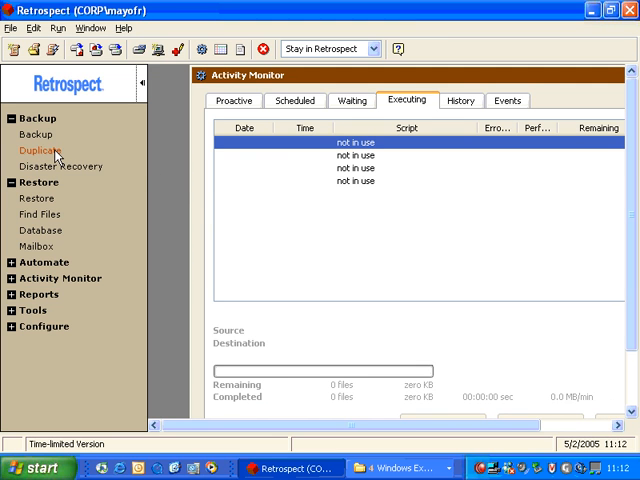
Step: Rerun the duplicate so only My extra file.TXT is copied, confirming the replacement
{"action": "left_click", "coordinate": [40, 150]}
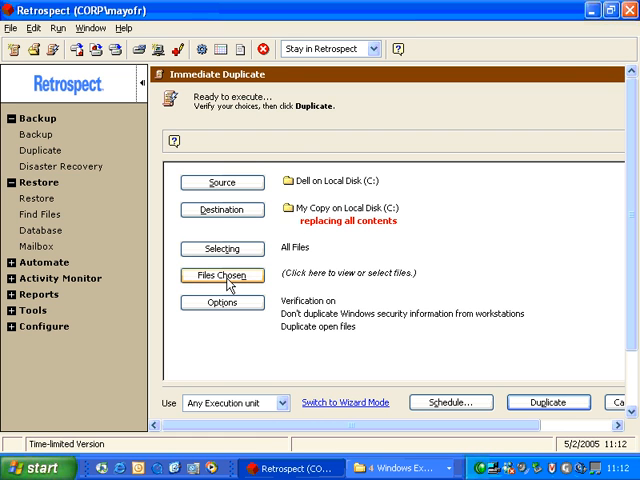
{"action": "left_click", "coordinate": [222, 276]}
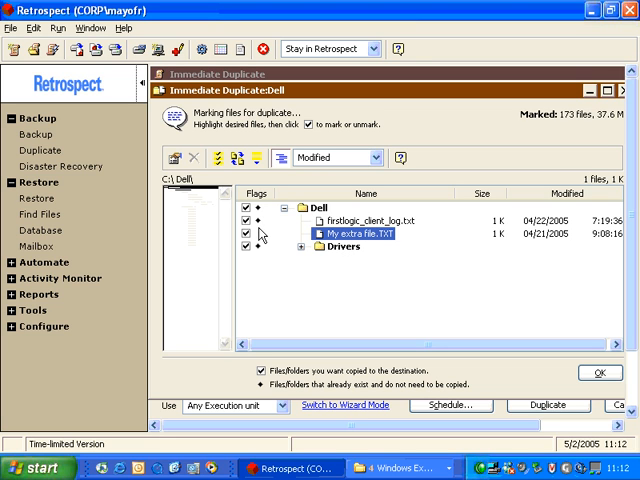
{"action": "mouse_move", "coordinate": [258, 244]}
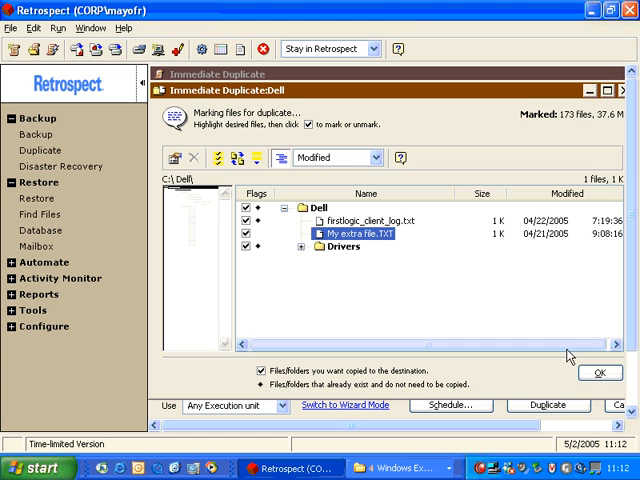
{"action": "left_click", "coordinate": [600, 372]}
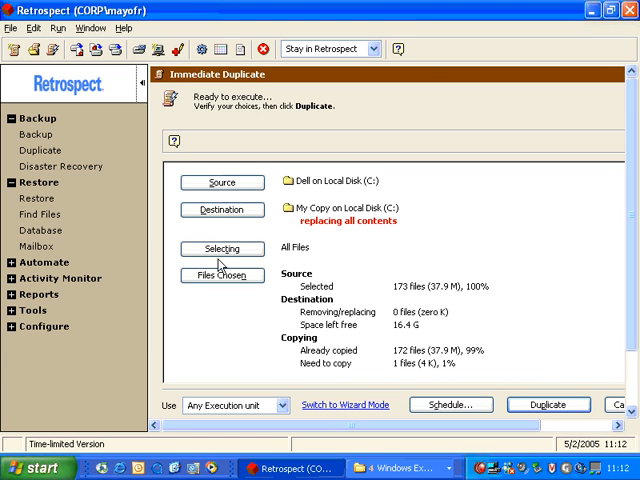
{"action": "mouse_move", "coordinate": [324, 384]}
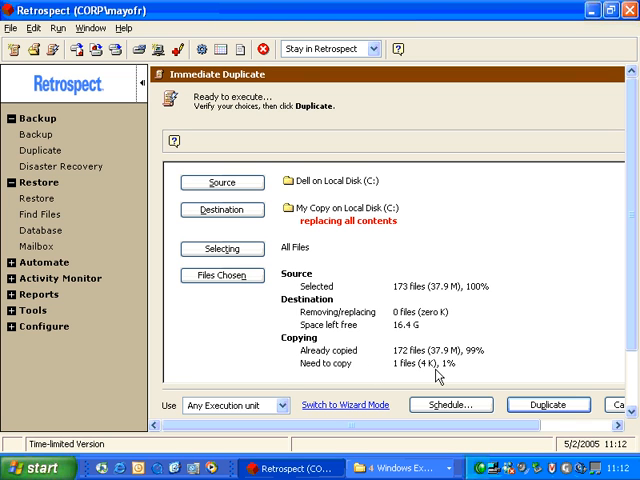
{"action": "mouse_move", "coordinate": [536, 410]}
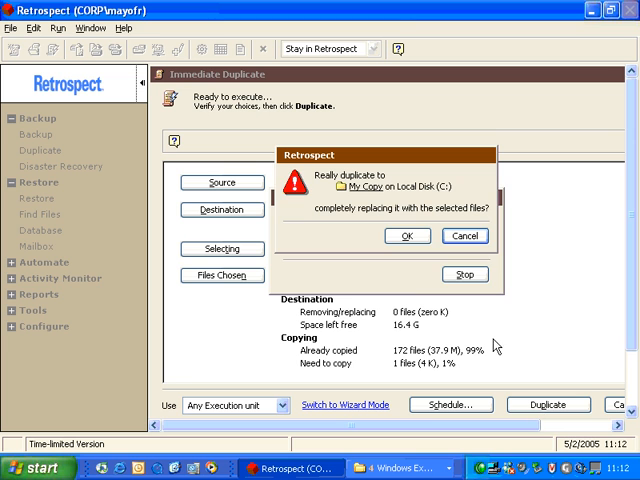
{"action": "left_click", "coordinate": [408, 236]}
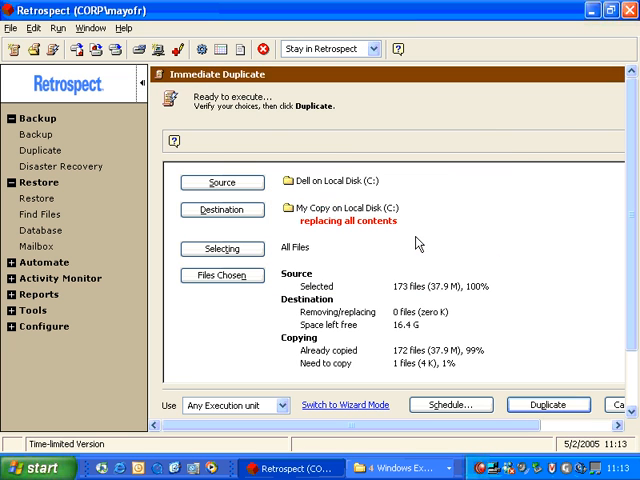
Step: Prepare another duplicate and review the 173 files, with zero left to copy
{"action": "left_click", "coordinate": [560, 406]}
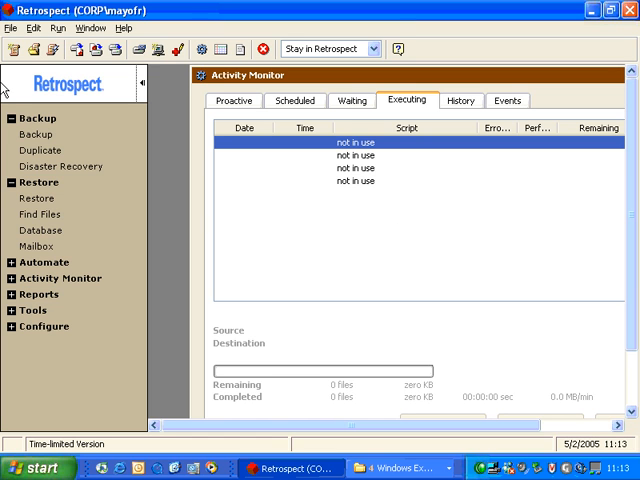
{"action": "left_click", "coordinate": [36, 150]}
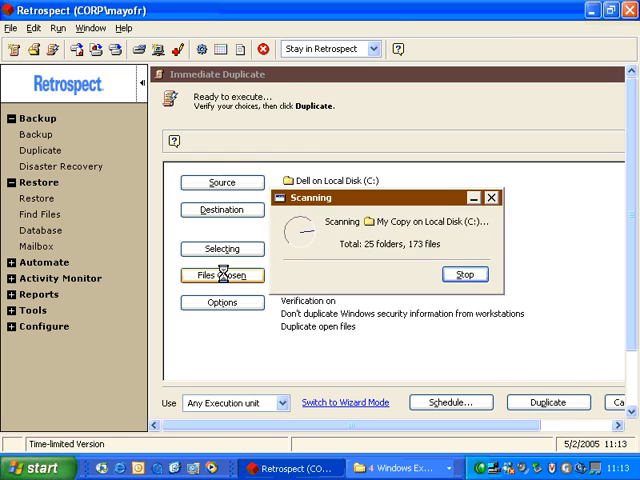
{"action": "left_click", "coordinate": [220, 276]}
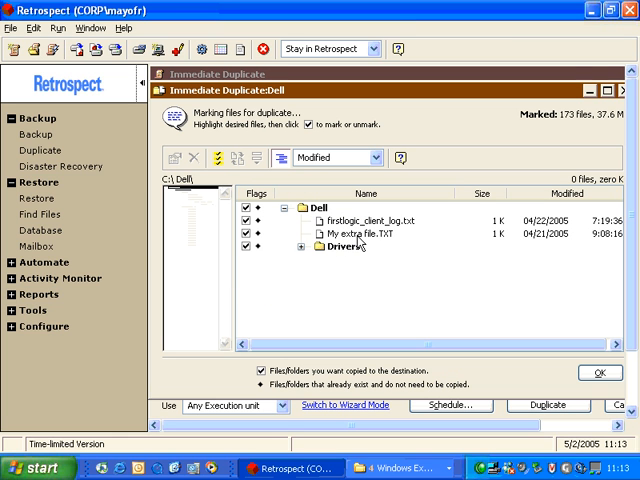
{"action": "mouse_move", "coordinate": [284, 244]}
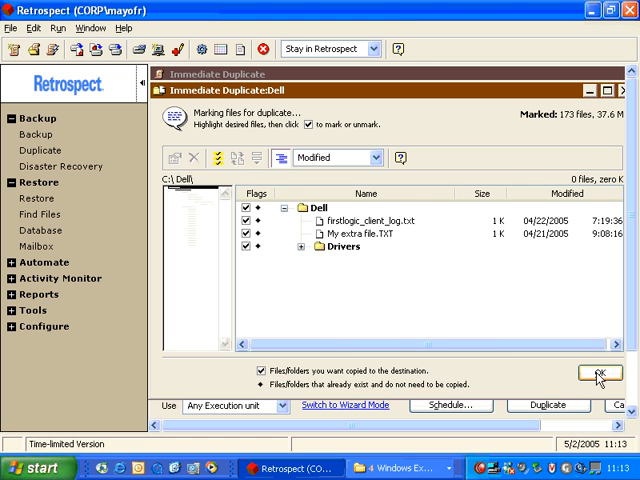
{"action": "left_click", "coordinate": [598, 376]}
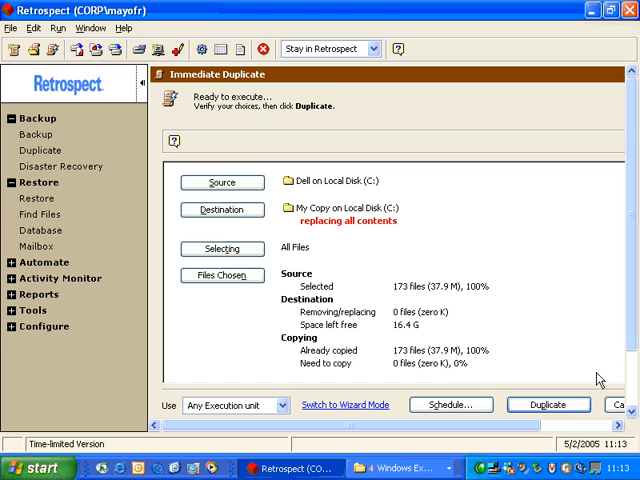
{"action": "mouse_move", "coordinate": [230, 208]}
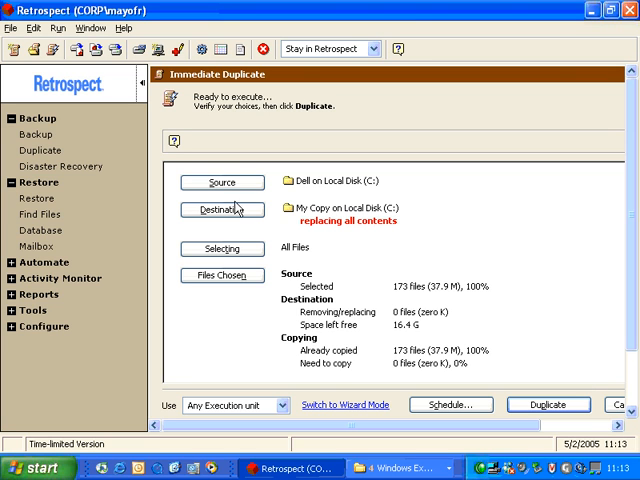
{"action": "mouse_move", "coordinate": [402, 240]}
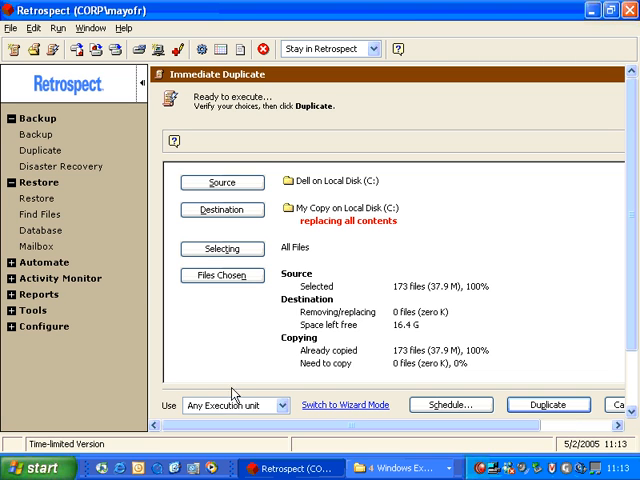
{"action": "mouse_move", "coordinate": [374, 260]}
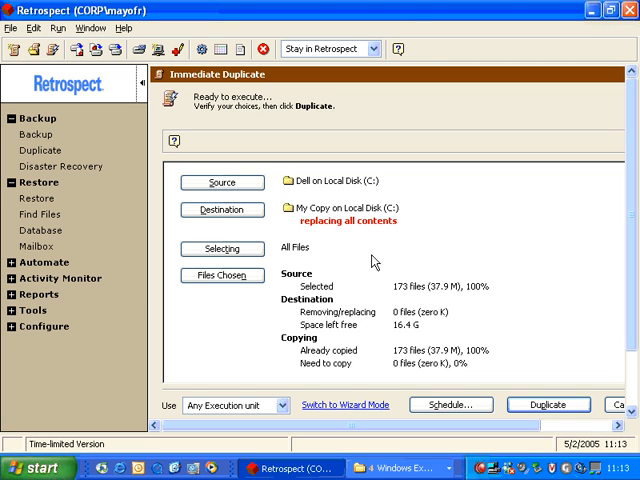
{"action": "mouse_move", "coordinate": [352, 400]}
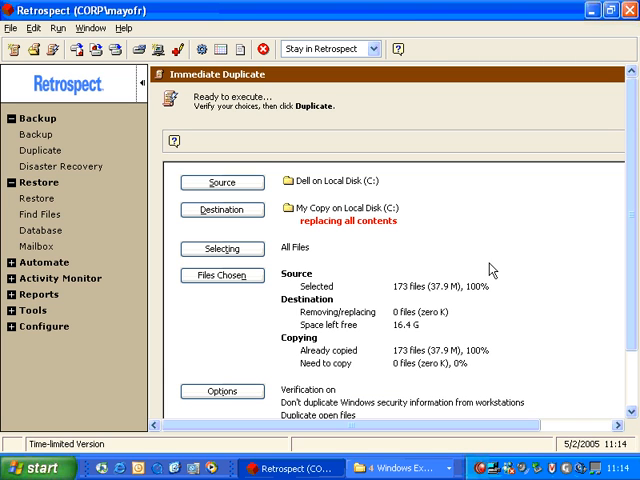
{"action": "mouse_move", "coordinate": [600, 50]}
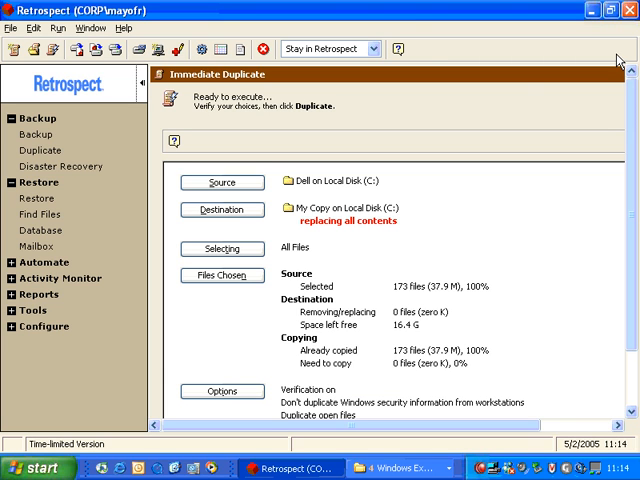
{"action": "mouse_move", "coordinate": [202, 88]}
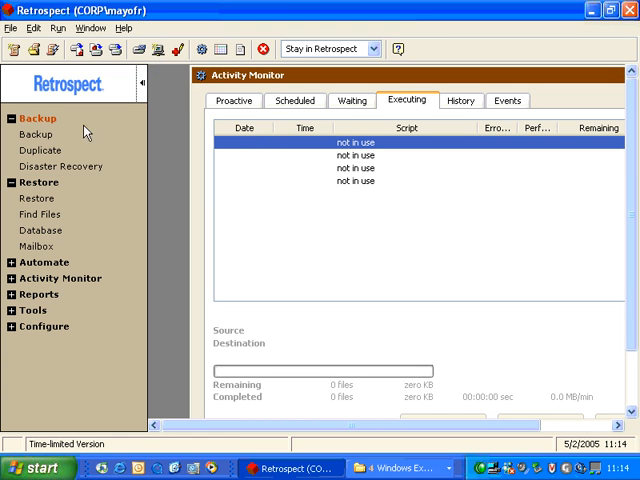
Step: Recheck the chosen Dell files so the summary reports one changed 4 K file to replace
{"action": "left_click", "coordinate": [38, 150]}
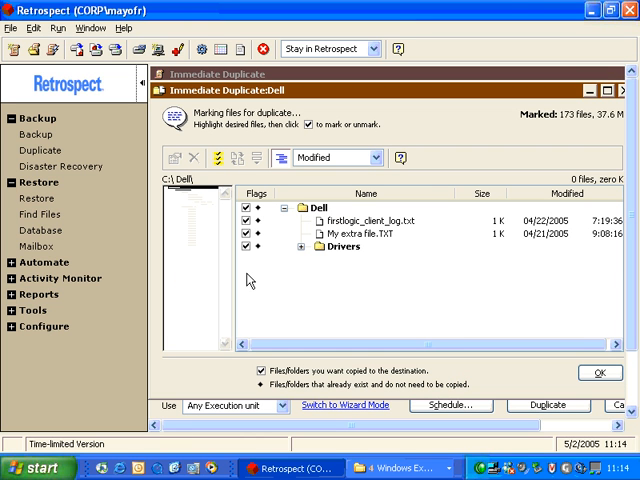
{"action": "left_click", "coordinate": [596, 372]}
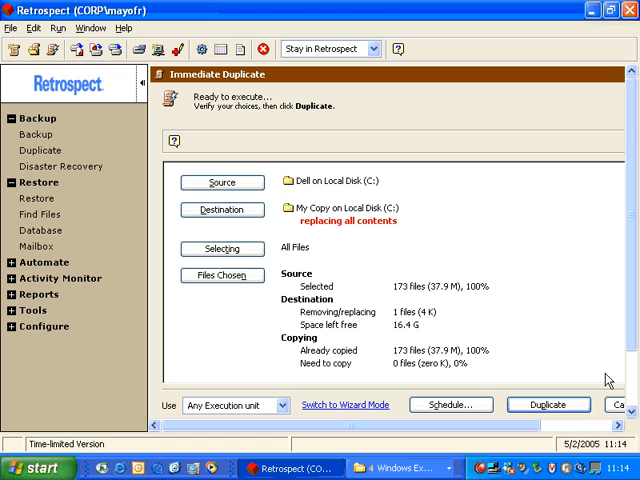
{"action": "mouse_move", "coordinate": [350, 322]}
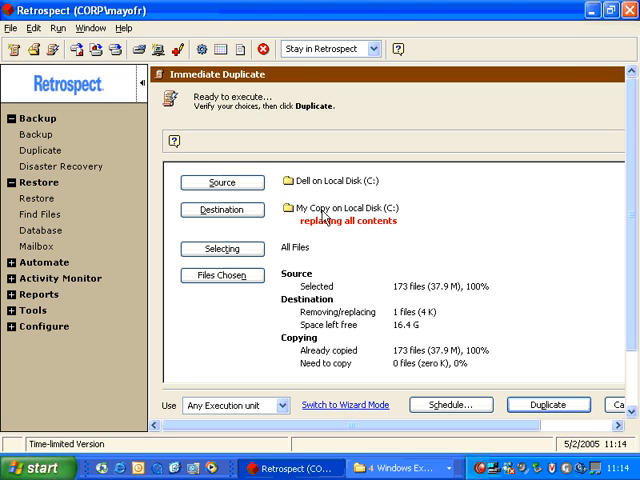
{"action": "mouse_move", "coordinate": [348, 238]}
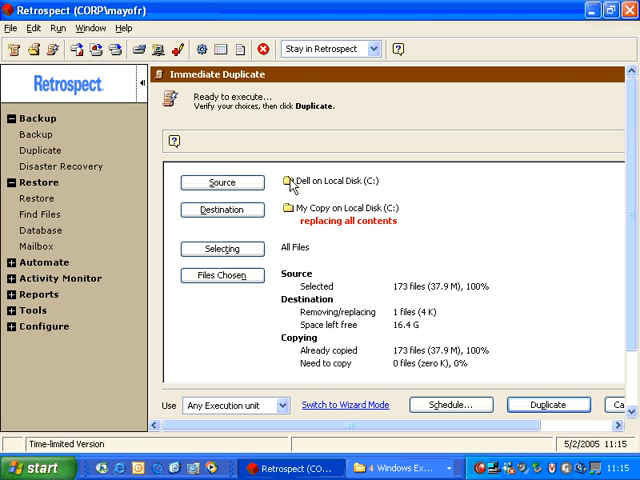
{"action": "mouse_move", "coordinate": [344, 184]}
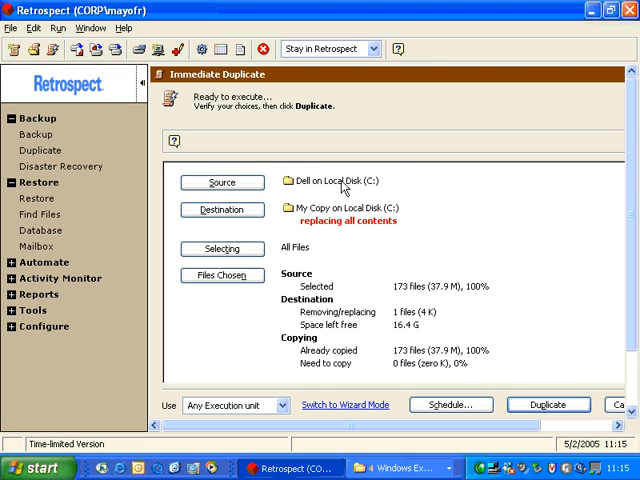
{"action": "mouse_move", "coordinate": [340, 188]}
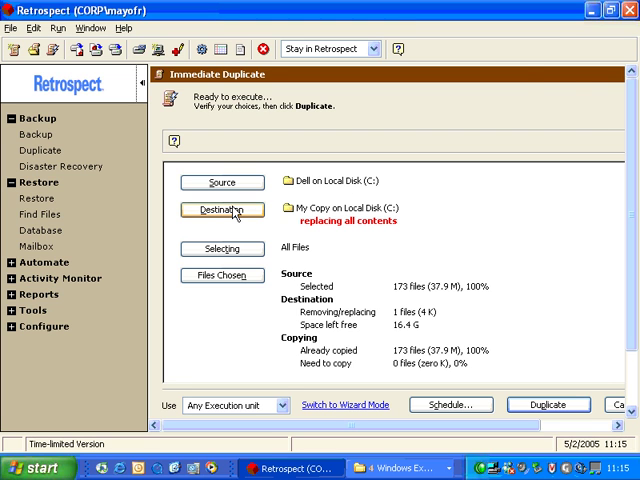
Step: Set the MyCopy destination to Replace Corresponding Files
{"action": "left_click", "coordinate": [220, 210]}
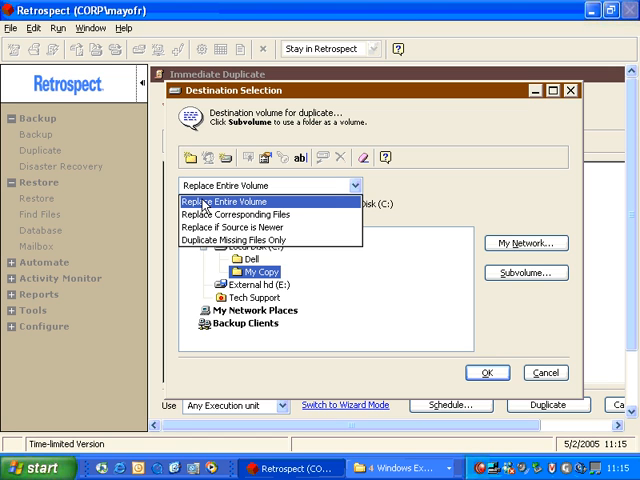
{"action": "mouse_move", "coordinate": [230, 214]}
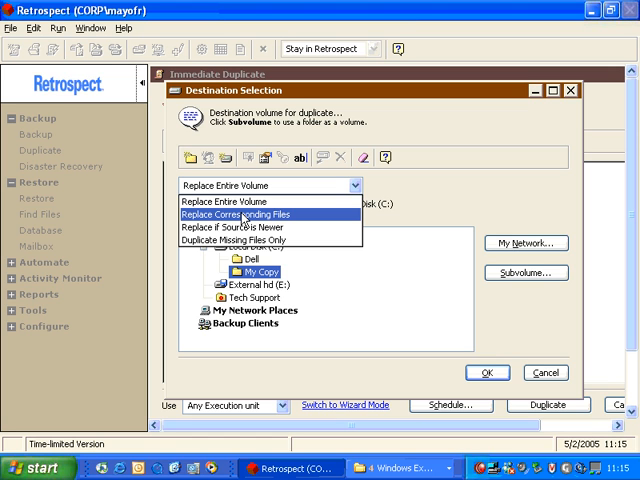
{"action": "left_click", "coordinate": [252, 216]}
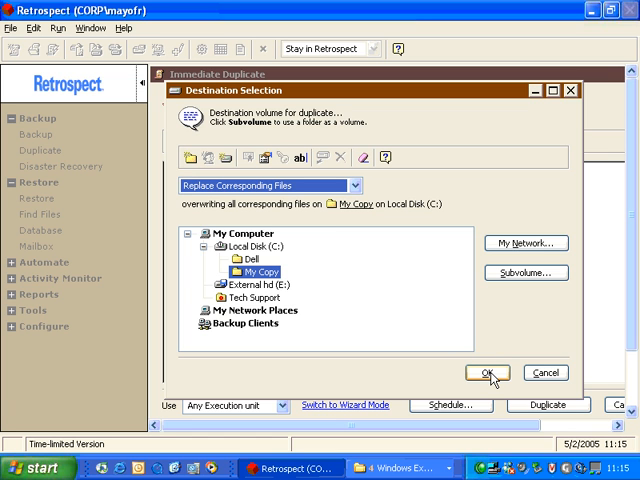
{"action": "left_click", "coordinate": [484, 372]}
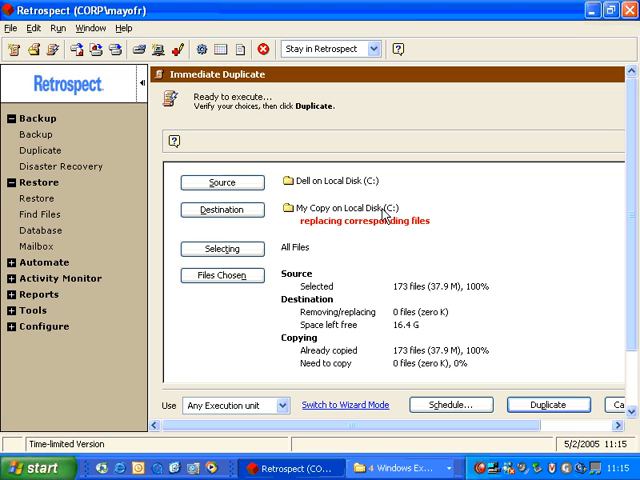
{"action": "mouse_move", "coordinate": [388, 212]}
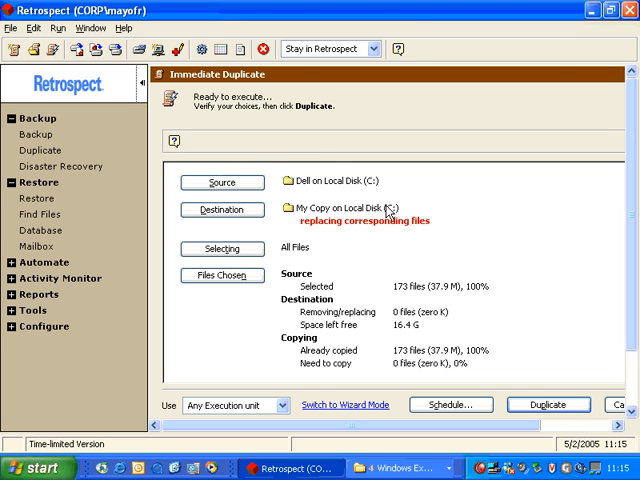
{"action": "mouse_move", "coordinate": [374, 294]}
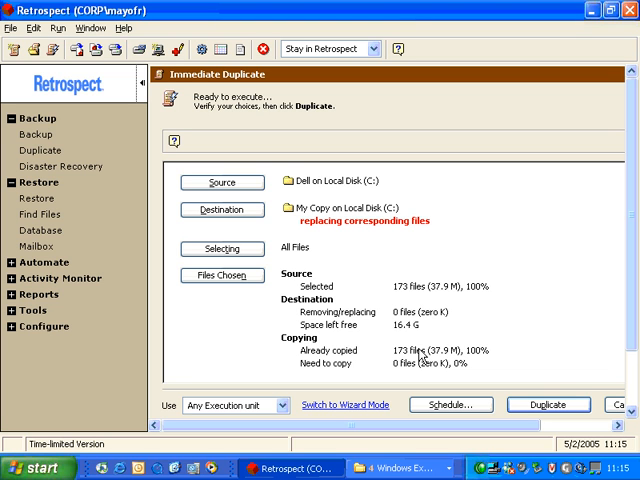
{"action": "mouse_move", "coordinate": [338, 264]}
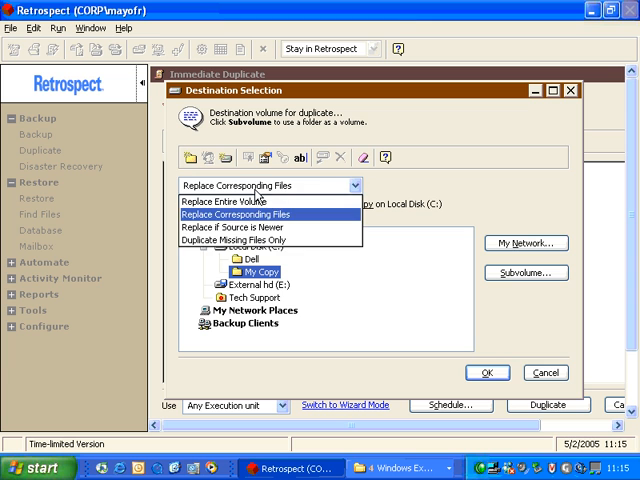
Step: Switch the destination to replacing all contents, then back to replacing corresponding files
{"action": "left_click", "coordinate": [224, 204]}
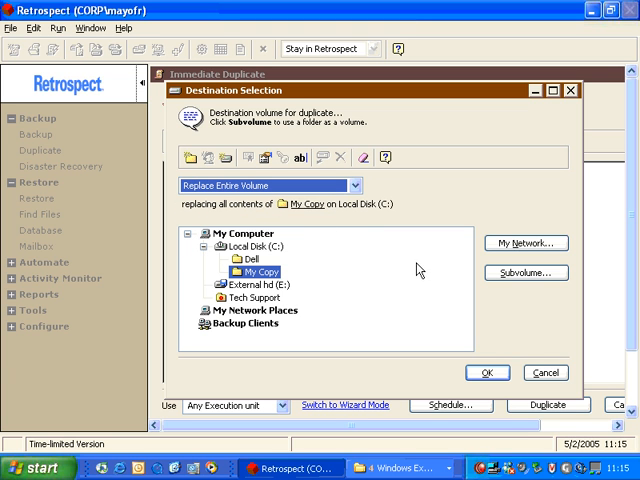
{"action": "left_click", "coordinate": [488, 372]}
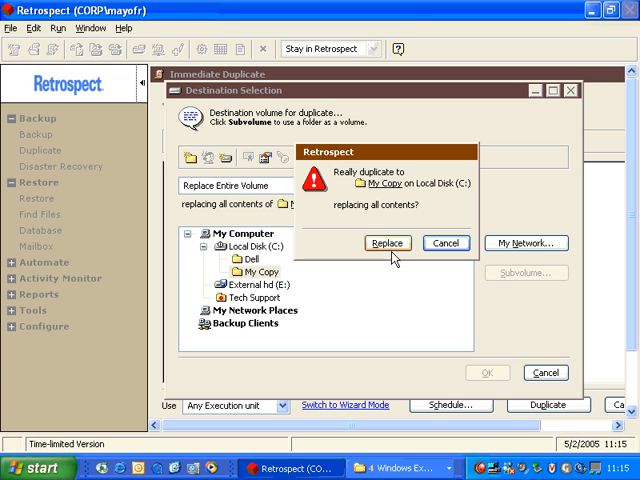
{"action": "left_click", "coordinate": [388, 242]}
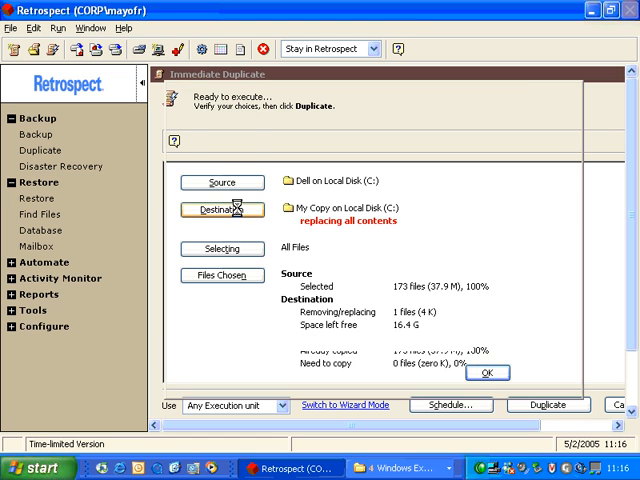
{"action": "left_click", "coordinate": [222, 208]}
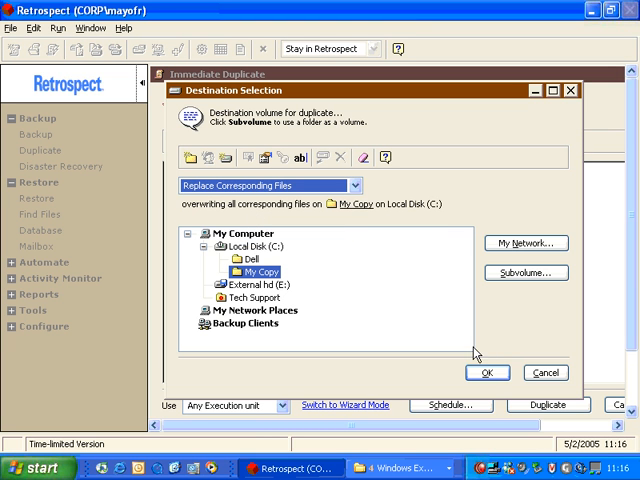
{"action": "left_click", "coordinate": [488, 372]}
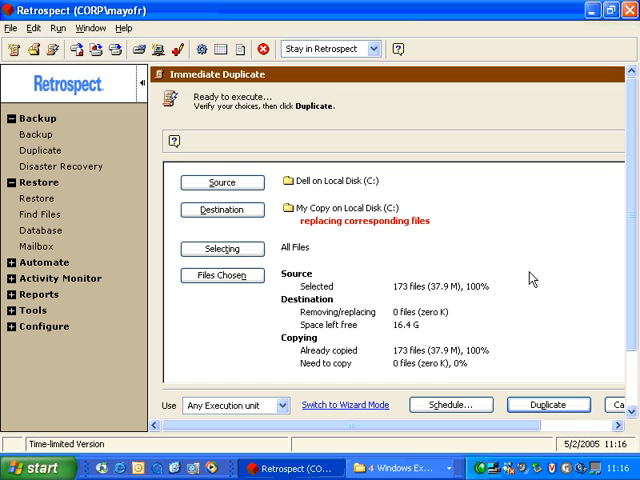
{"action": "mouse_move", "coordinate": [532, 320]}
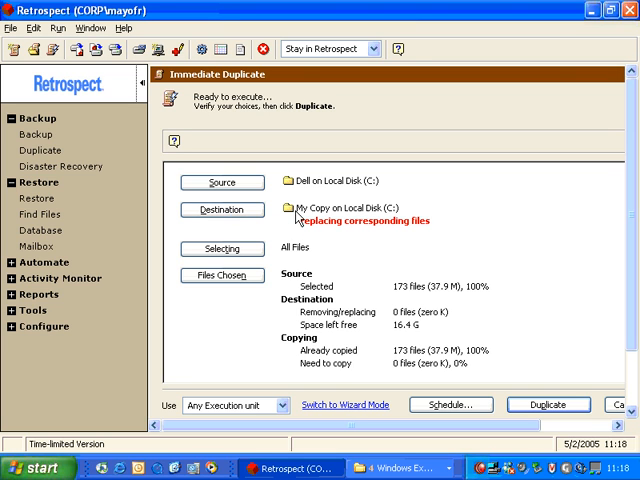
{"action": "mouse_move", "coordinate": [310, 228]}
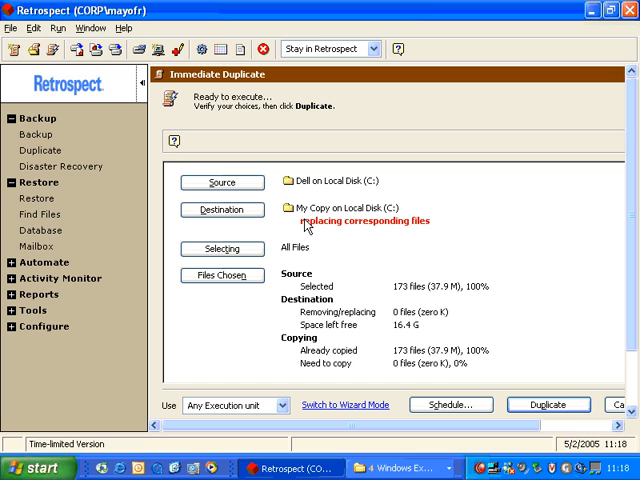